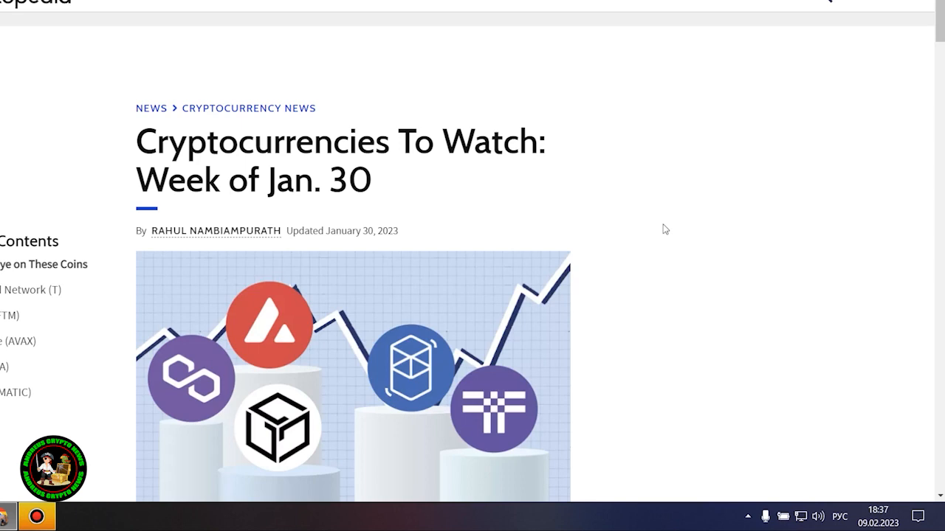
# Scroll past the article header to the Keep an Eye on These Coins intro and Key Takeaways box
pyautogui.scroll(-3)
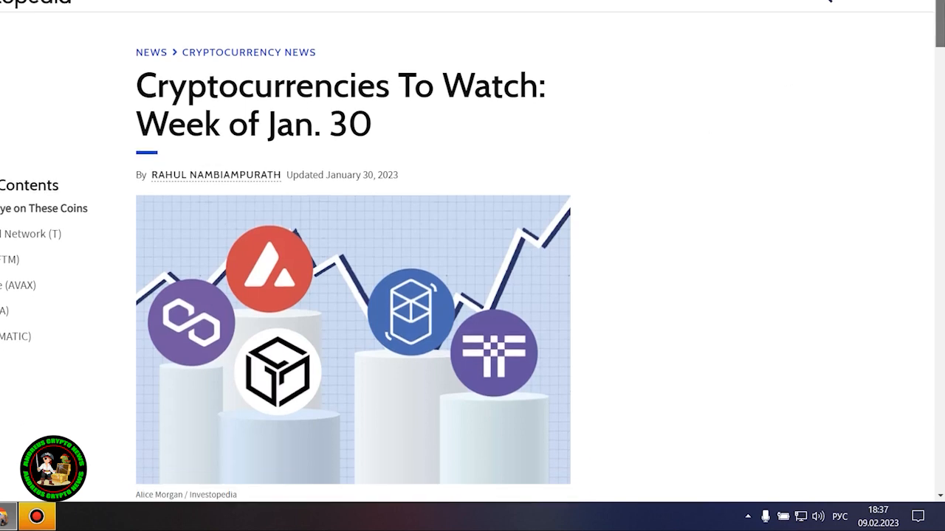
pyautogui.scroll(-3)
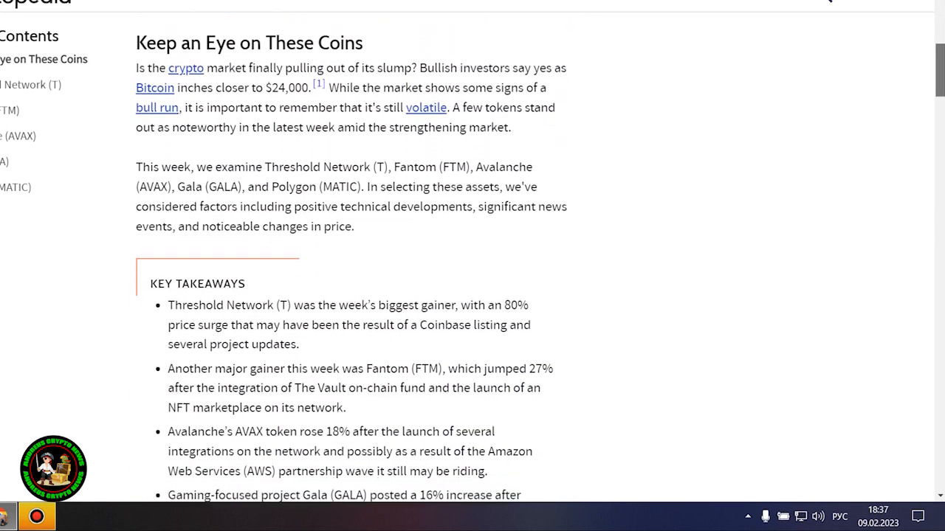
pyautogui.scroll(3)
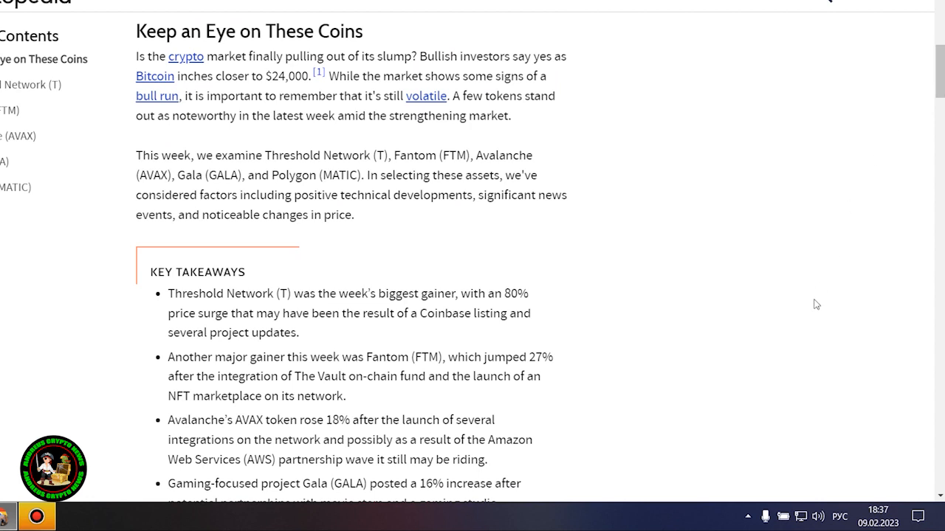
pyautogui.moveTo(814, 299)
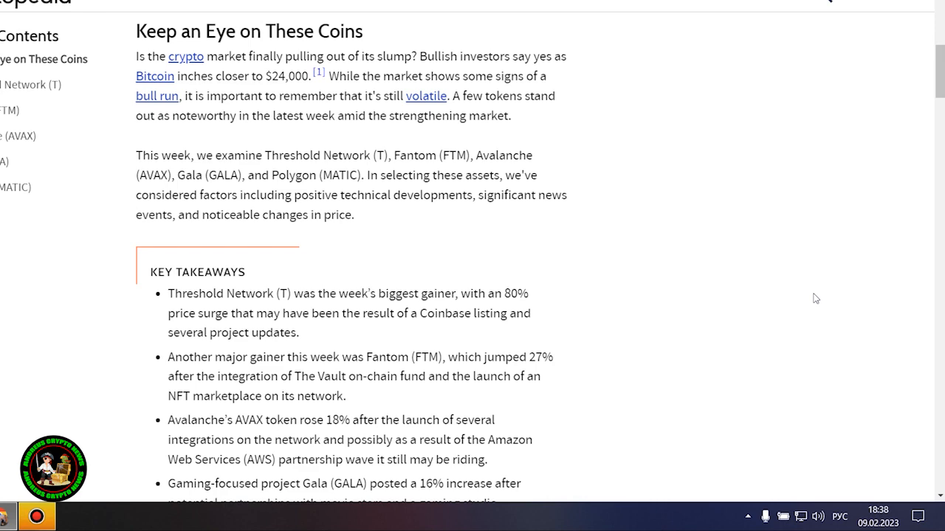
# Scroll past the key takeaways to the Threshold Network (T) heading and its 80% gain chart
pyautogui.scroll(-3)
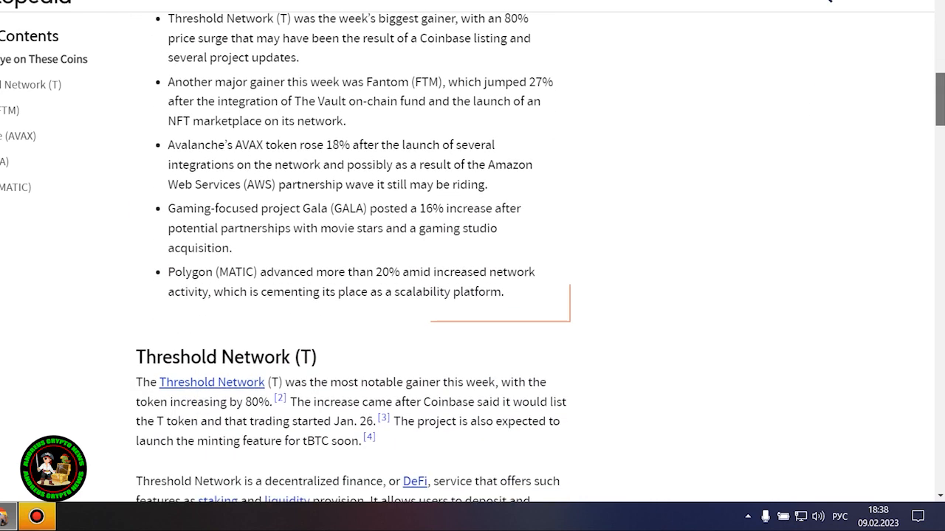
pyautogui.scroll(-3)
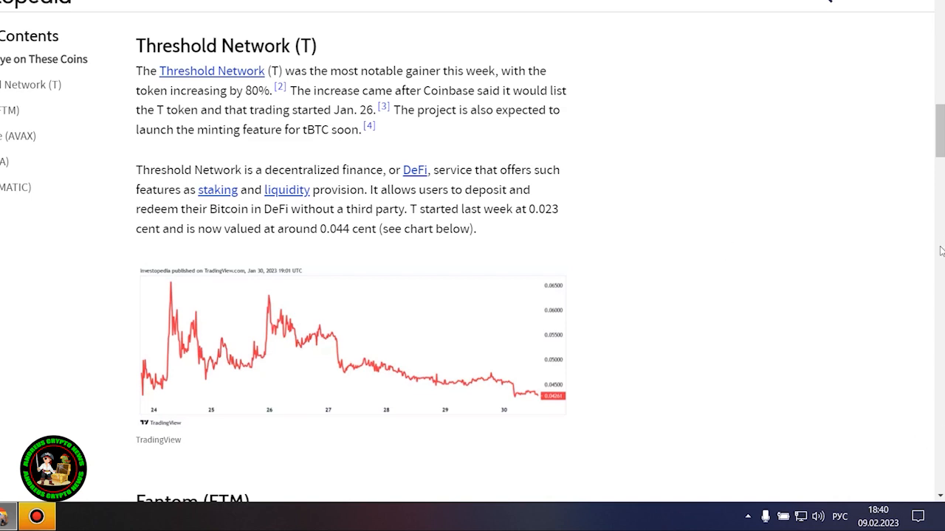
# Scroll to the Fantom (FTM) section on its 27% rise and Ecosystem Vault
pyautogui.scroll(-3)
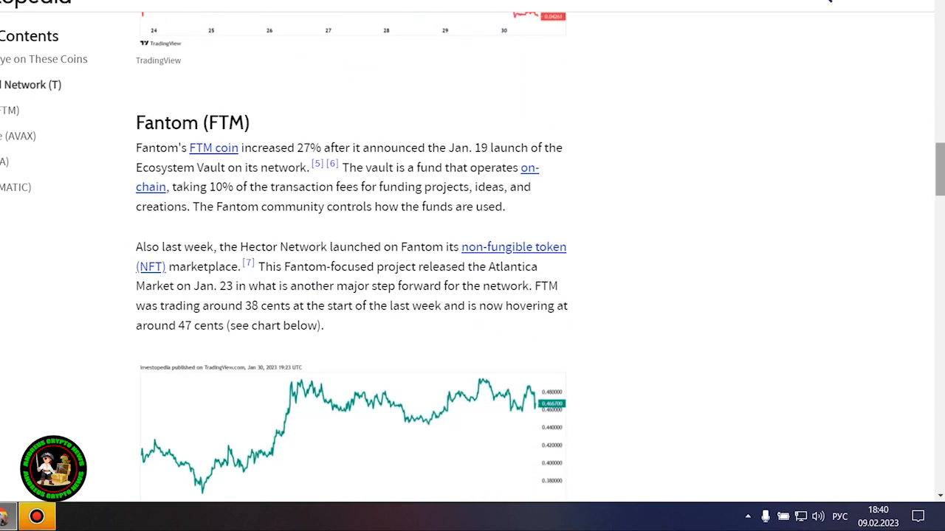
pyautogui.moveTo(798, 257)
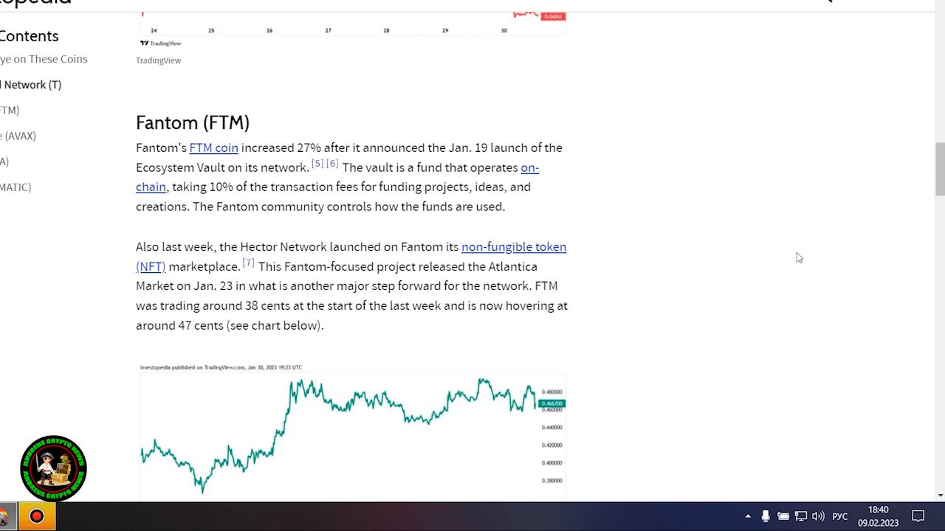
# Scroll to the Avalanche (AVAX) section on its 18% gain, AWS partnership and price chart
pyautogui.scroll(-3)
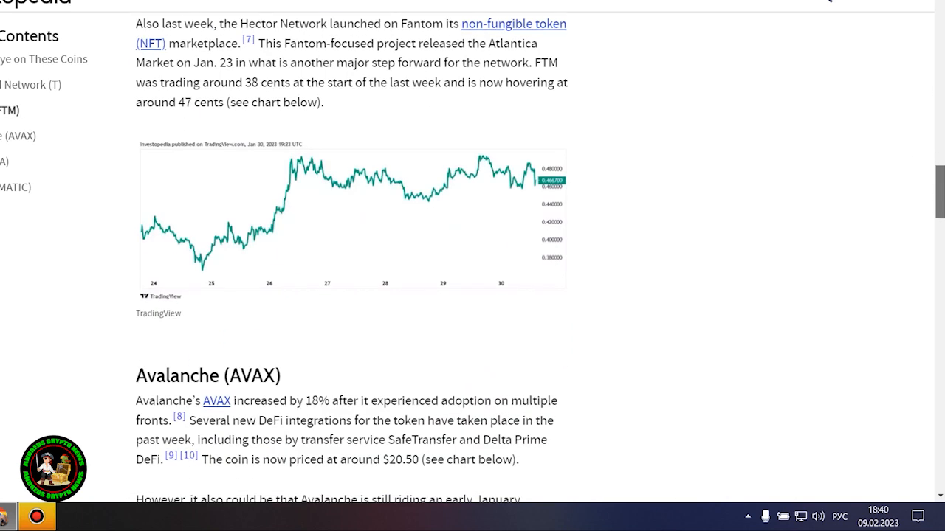
pyautogui.scroll(-3)
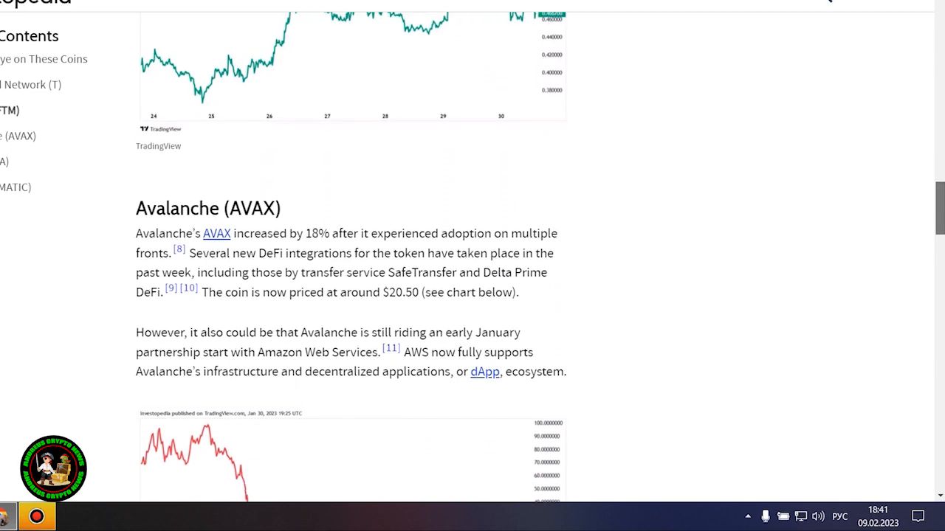
pyautogui.click(352, 66)
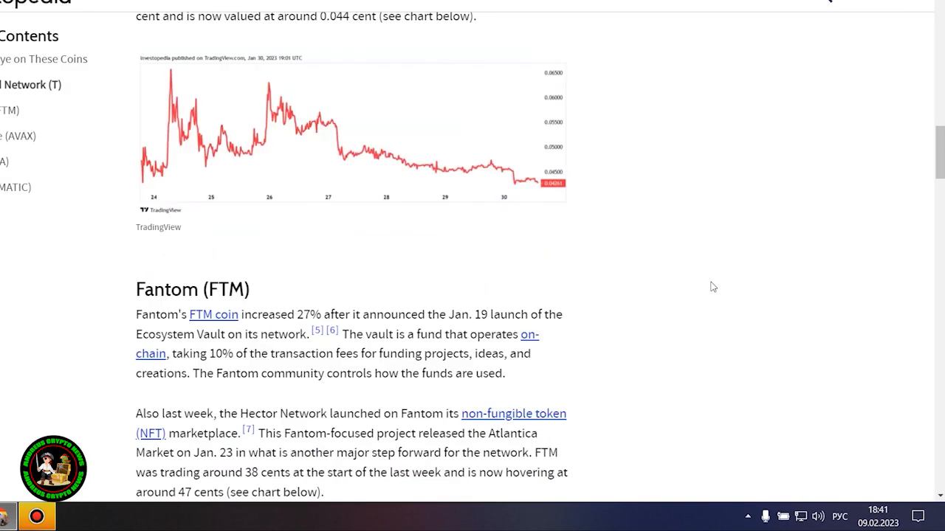
pyautogui.scroll(-3)
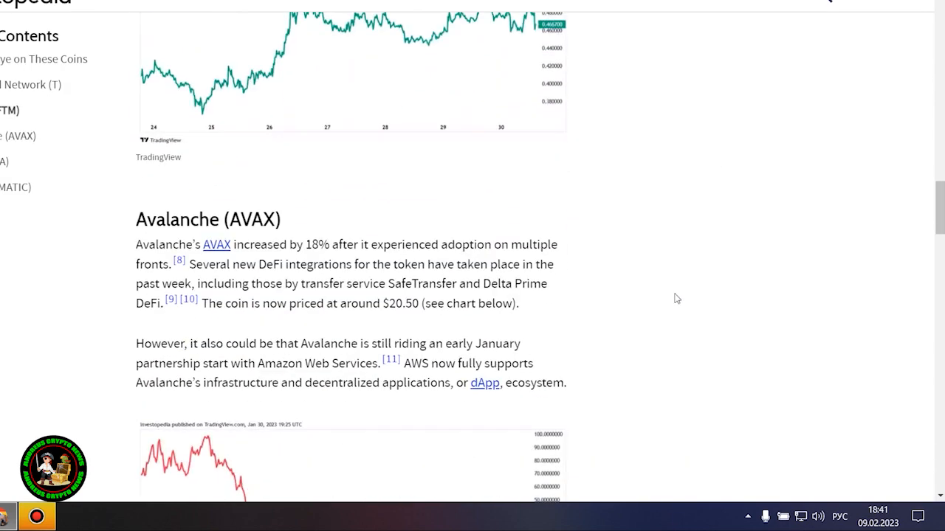
pyautogui.scroll(-3)
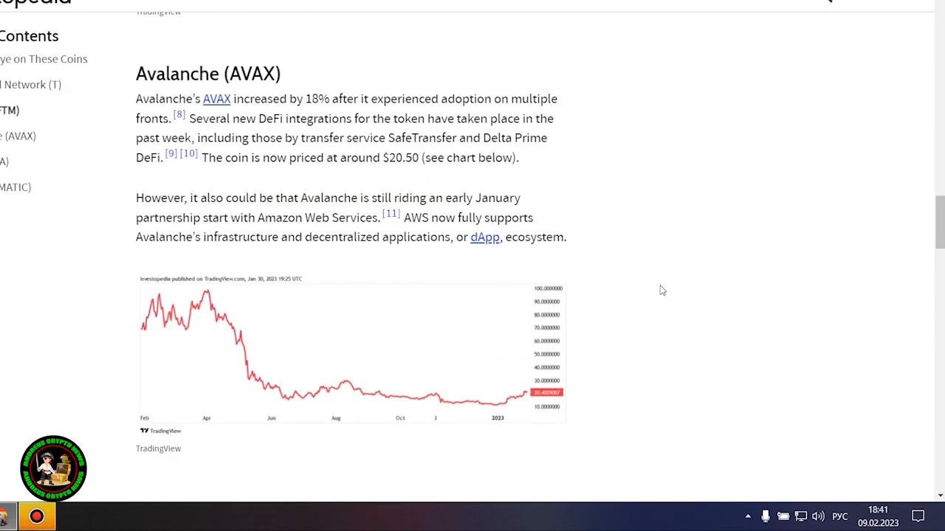
pyautogui.moveTo(604, 305)
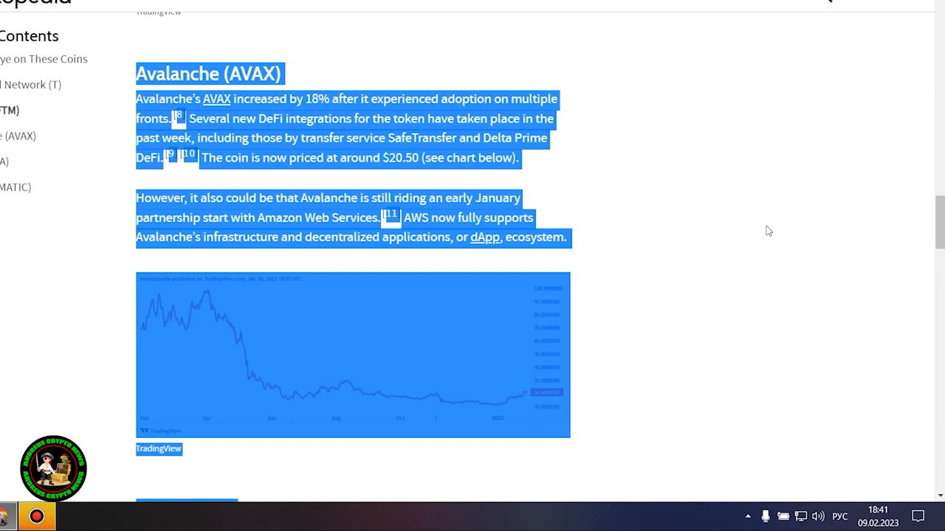
# Clear the selected Avalanche text and scroll to the Gala (GALA) section on its 16% rise
pyautogui.click(768, 231)
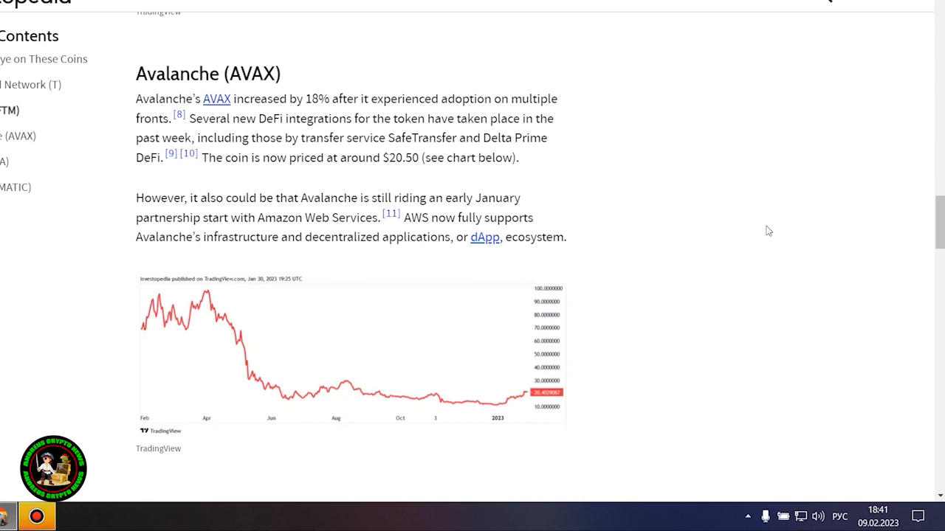
pyautogui.scroll(-3)
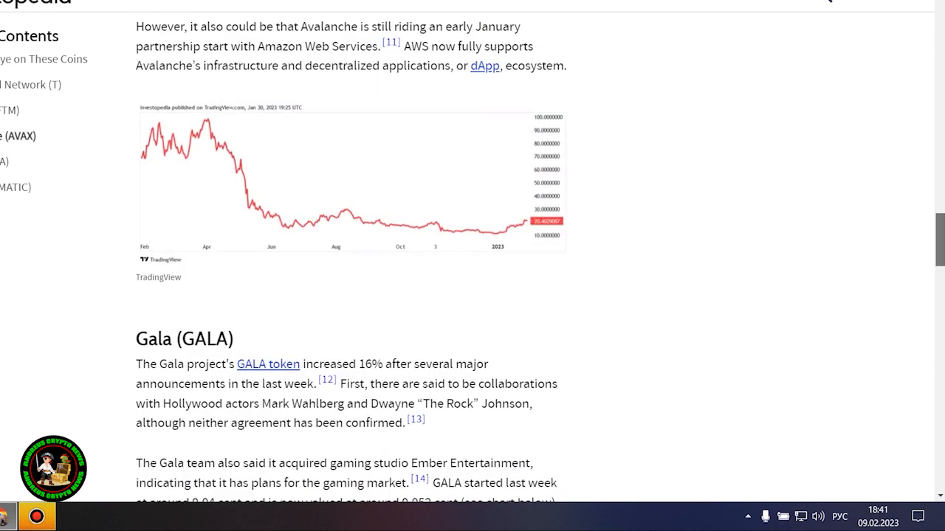
pyautogui.scroll(-3)
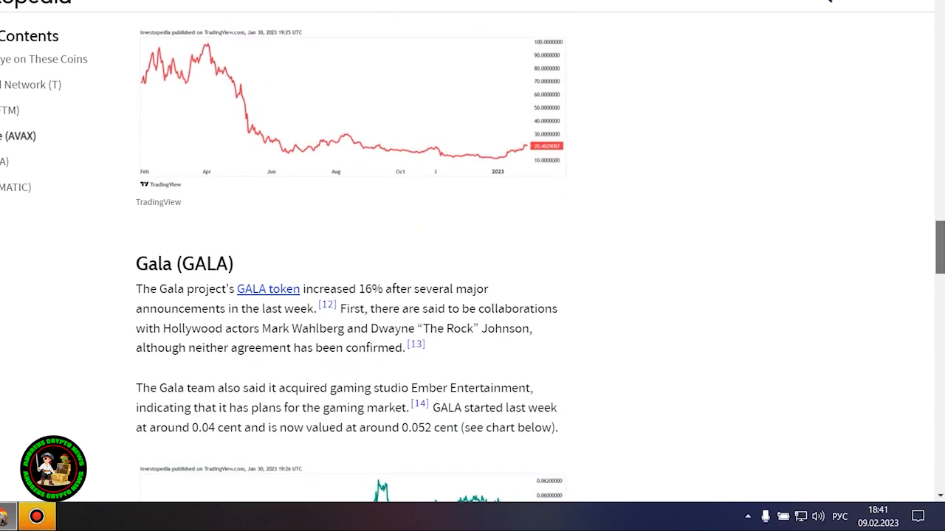
# Enlarge the Avalanche price chart as a lightbox over the article
pyautogui.click(351, 106)
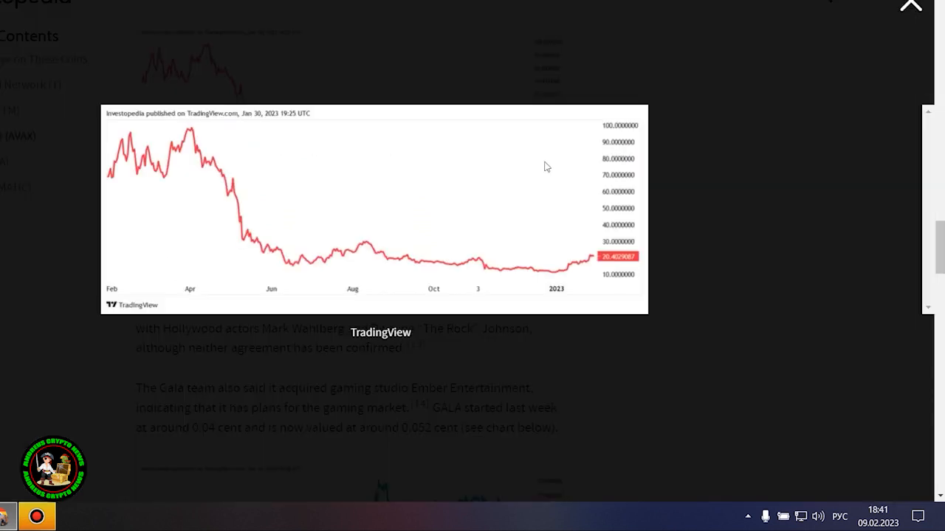
pyautogui.moveTo(768, 164)
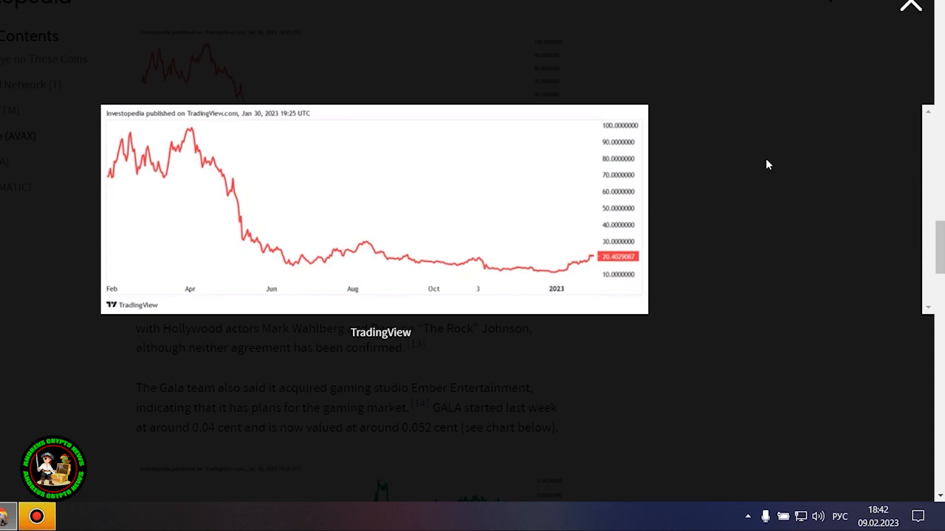
pyautogui.moveTo(830, 100)
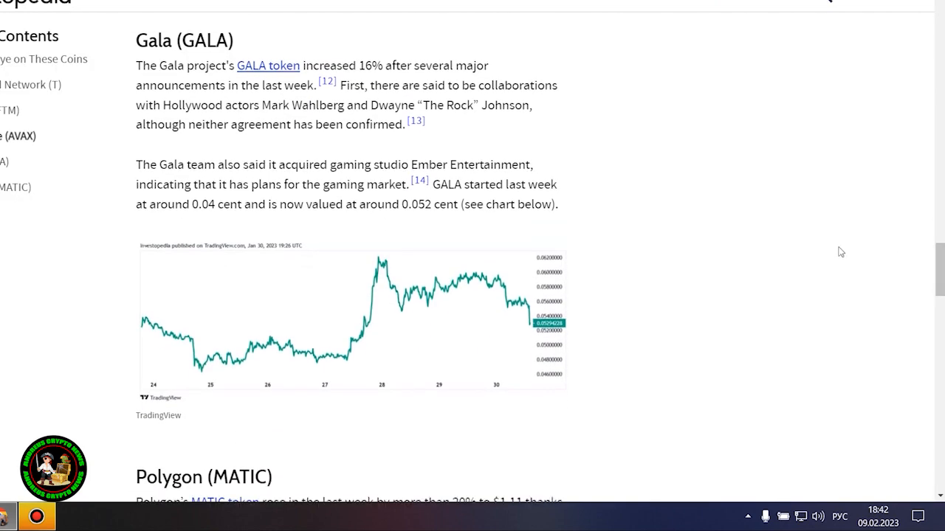
pyautogui.moveTo(741, 212)
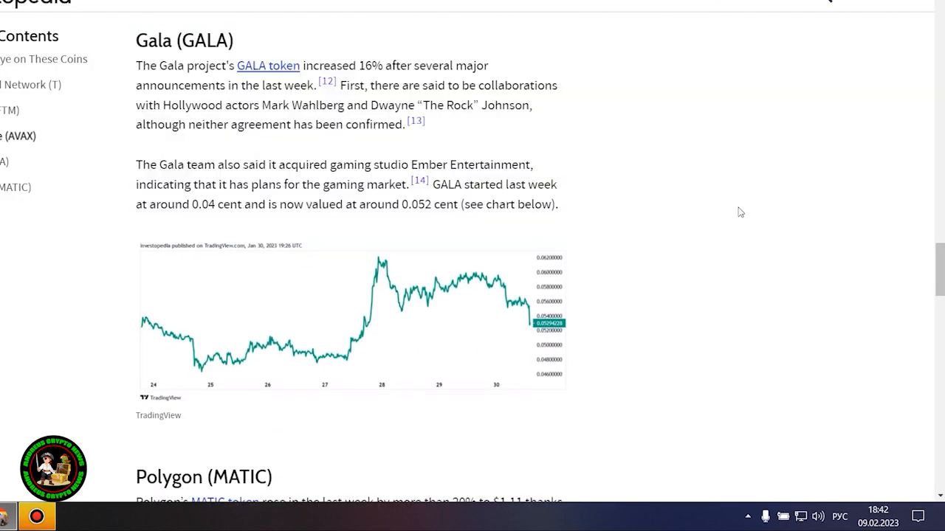
# Enlarge the Gala price chart as a lightbox over the article
pyautogui.click(351, 317)
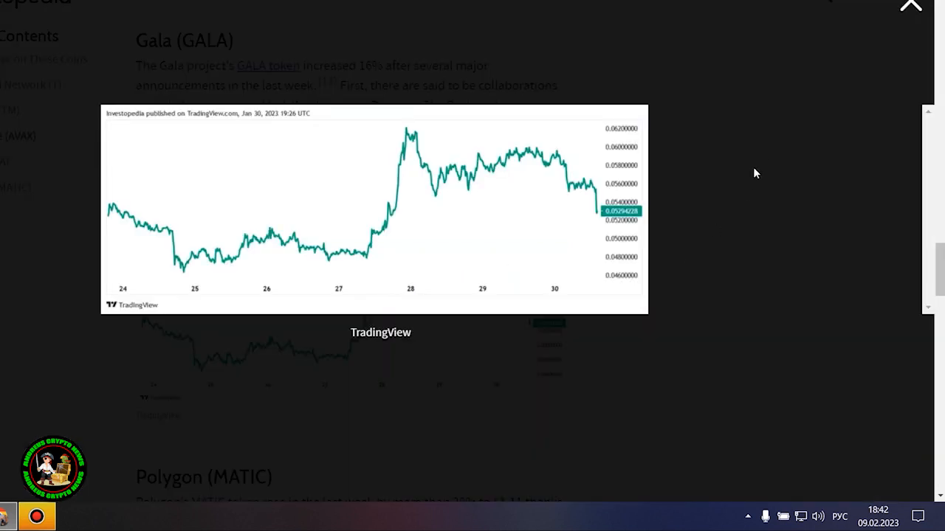
pyautogui.moveTo(602, 221)
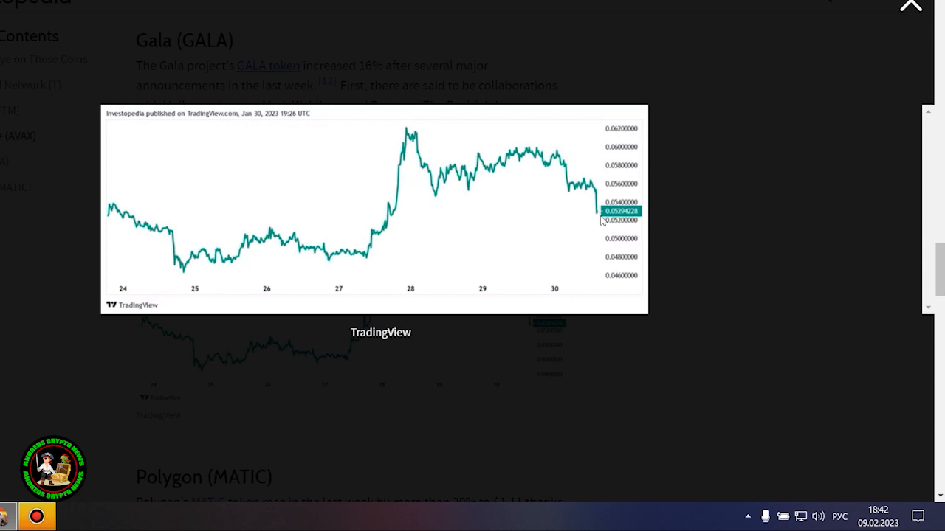
pyautogui.moveTo(601, 220)
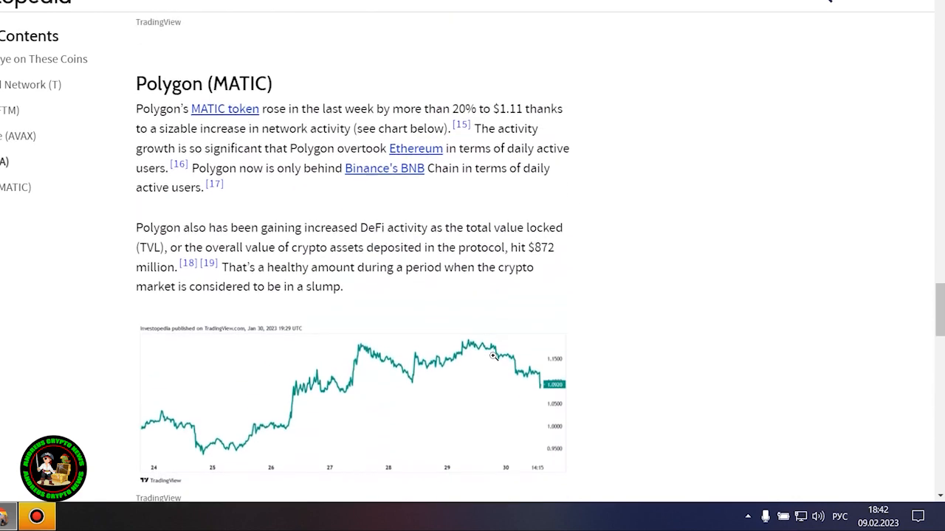
# Highlight the two Polygon paragraphs on its 20% rise and DeFi total value locked
pyautogui.moveTo(136, 139); pyautogui.dragTo(342, 316)
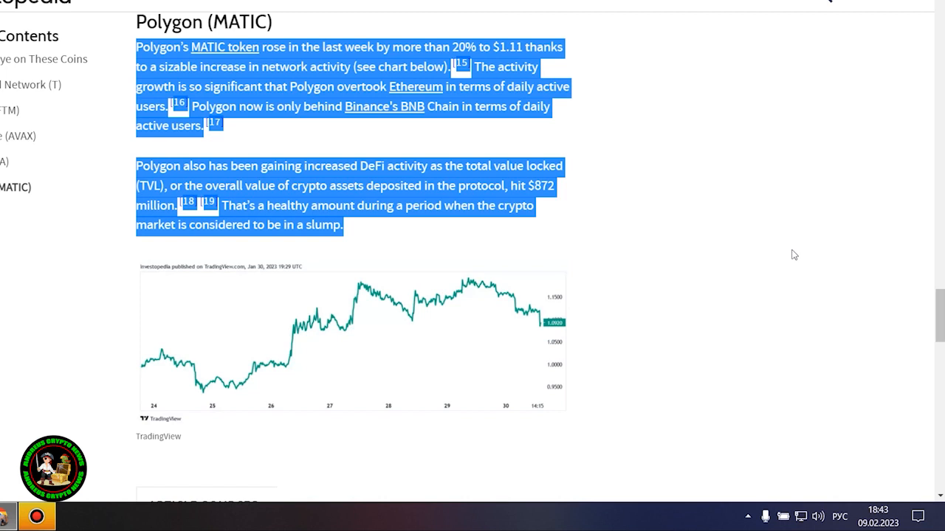
pyautogui.click(351, 340)
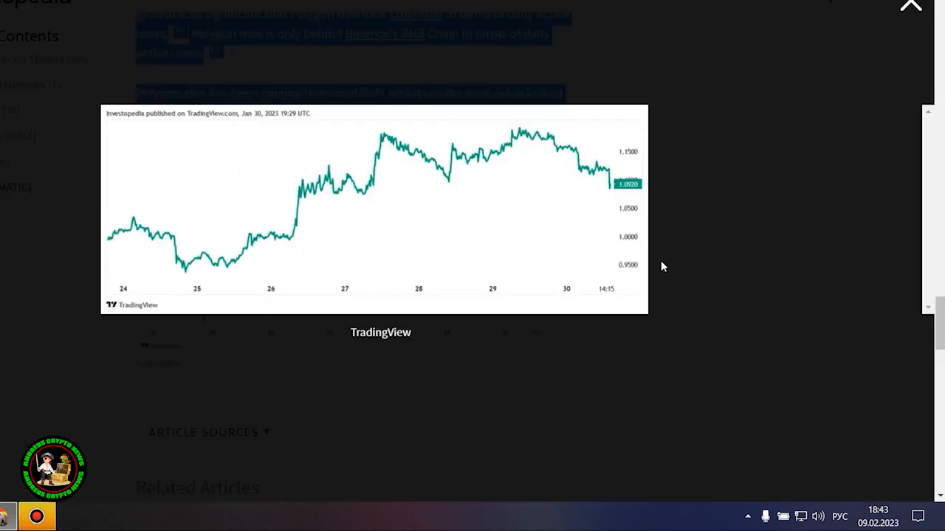
pyautogui.moveTo(734, 236)
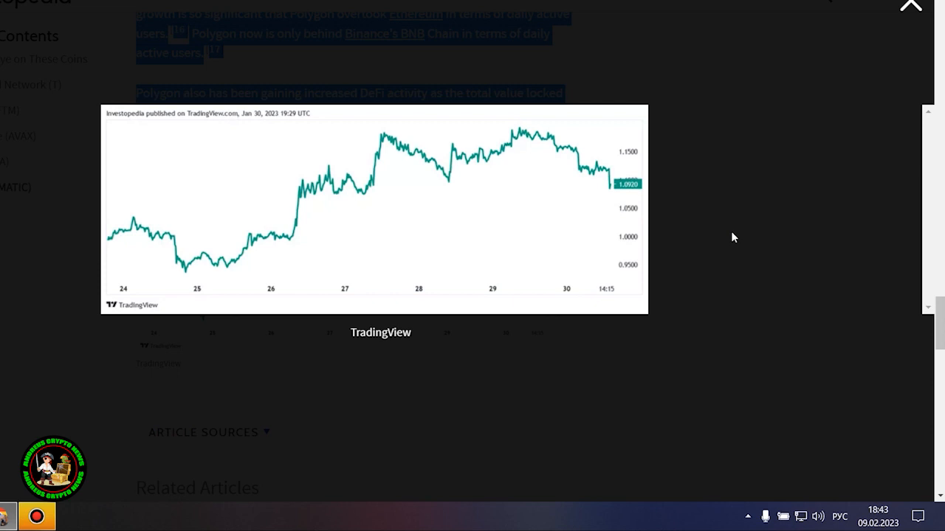
pyautogui.moveTo(821, 136)
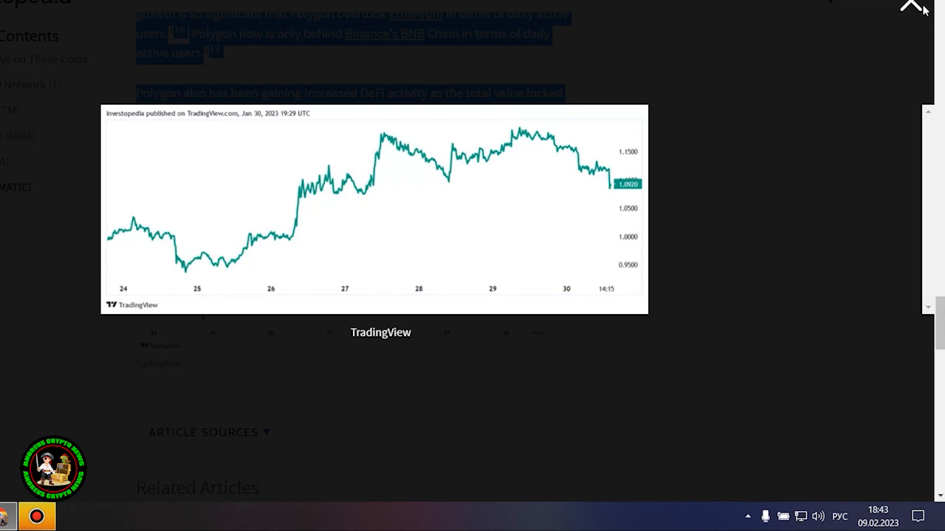
pyautogui.scroll(3)
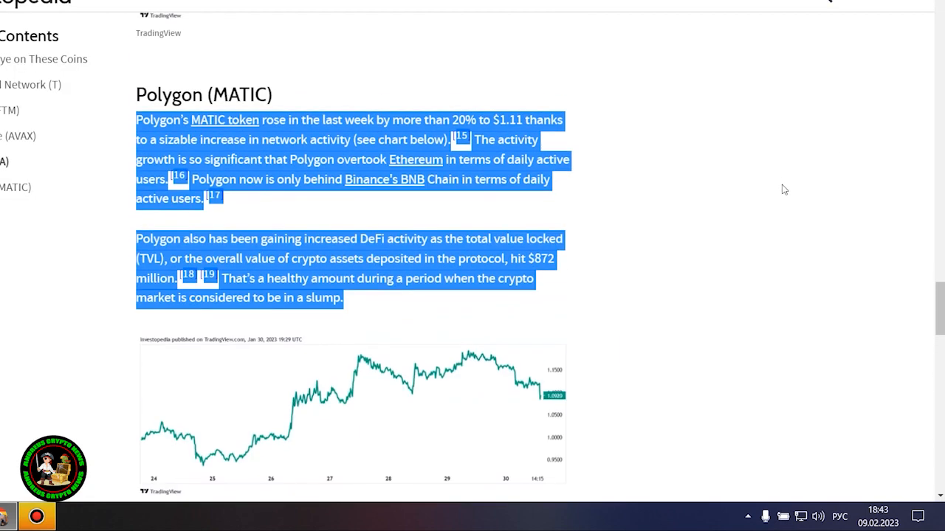
pyautogui.click(744, 218)
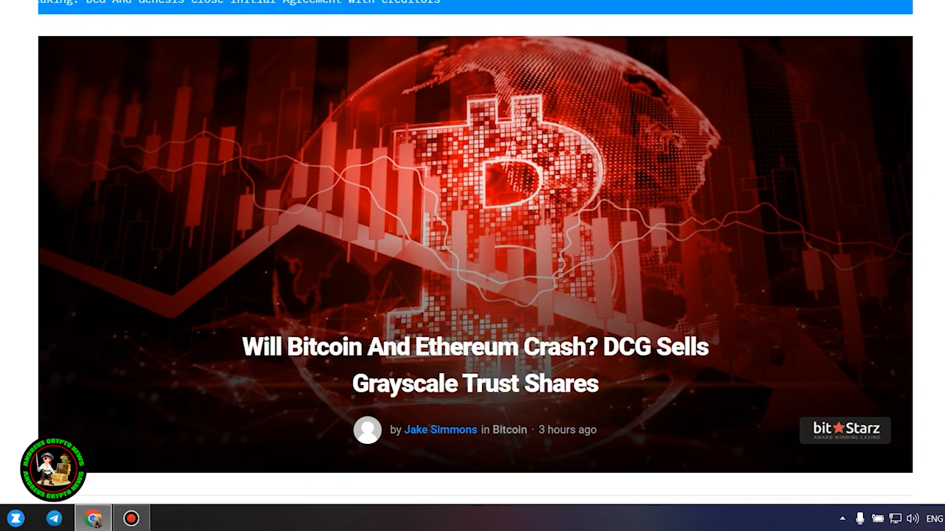
# Scroll past the DCG article headline and ads into the opening paragraphs
pyautogui.scroll(-3)
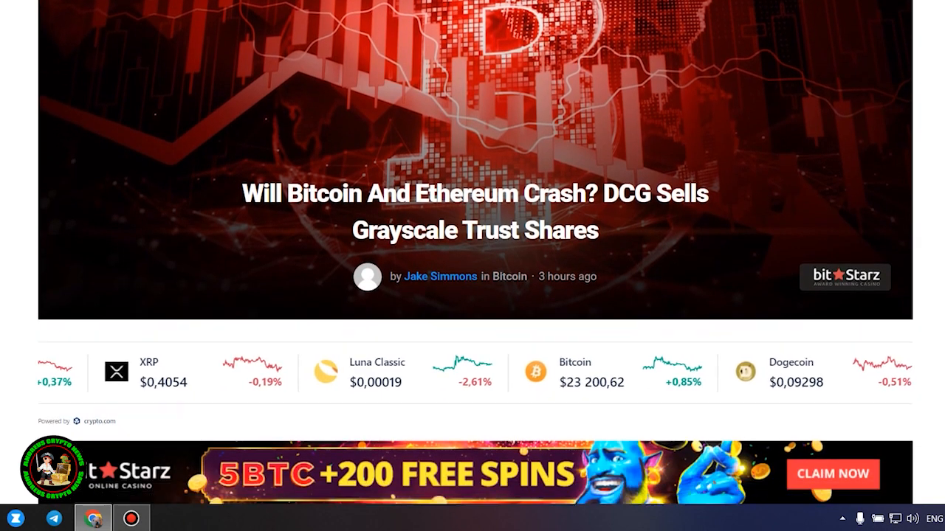
pyautogui.scroll(-3)
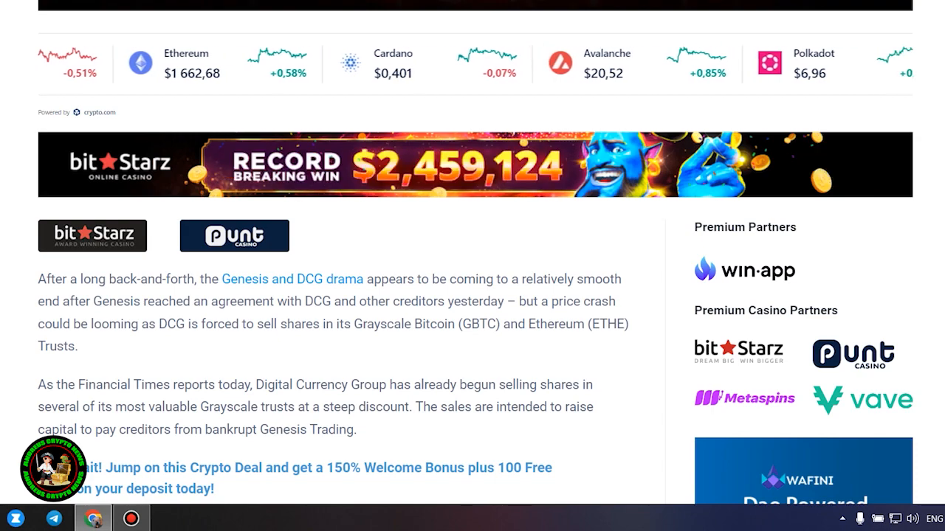
pyautogui.scroll(-3)
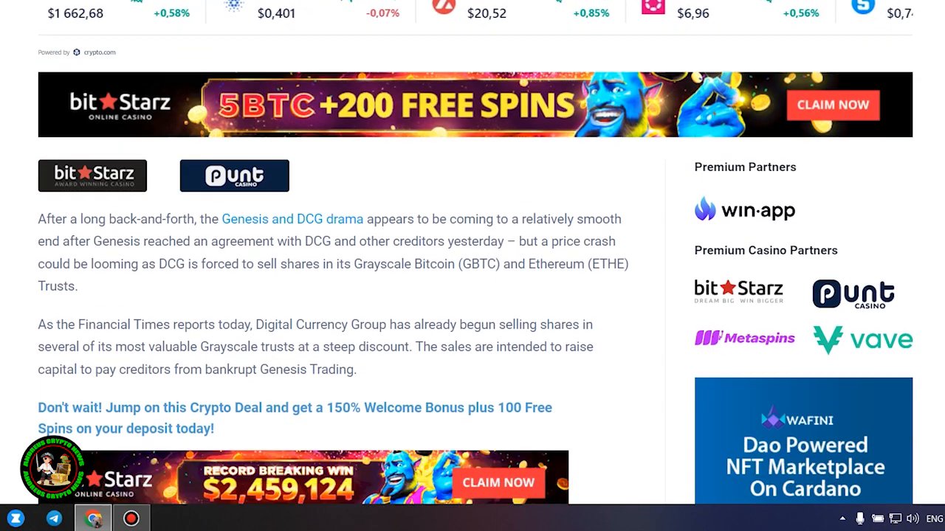
pyautogui.scroll(-3)
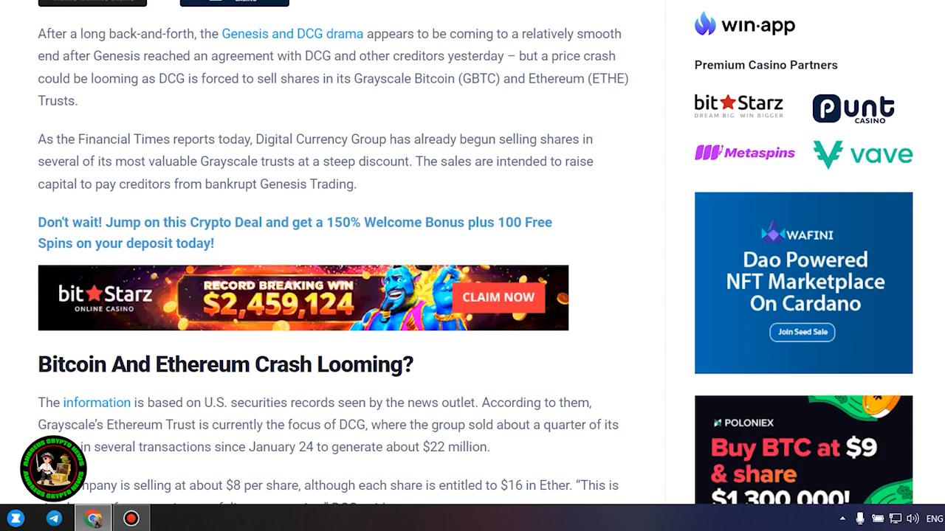
# Scroll through the Bitcoin And Ethereum Crash Looming section into GBTC holdings and outstanding-share details
pyautogui.scroll(-3)
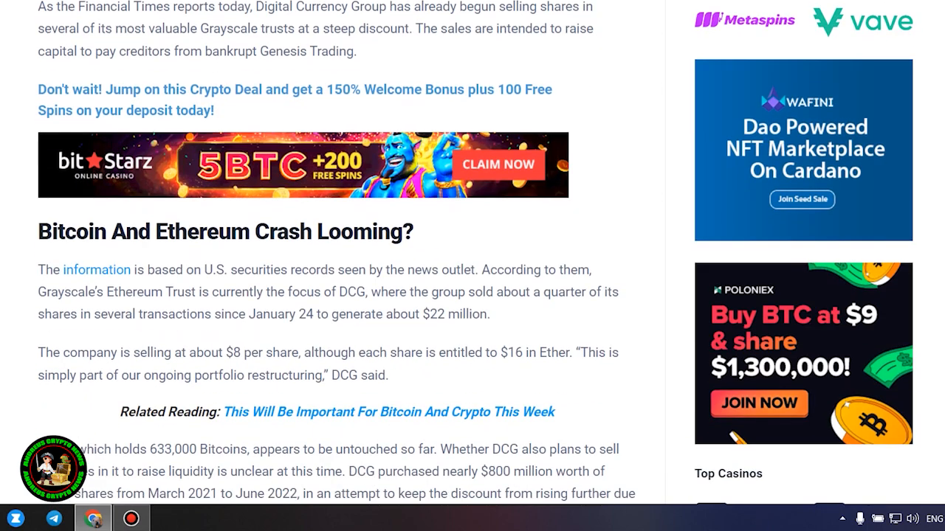
pyautogui.scroll(-3)
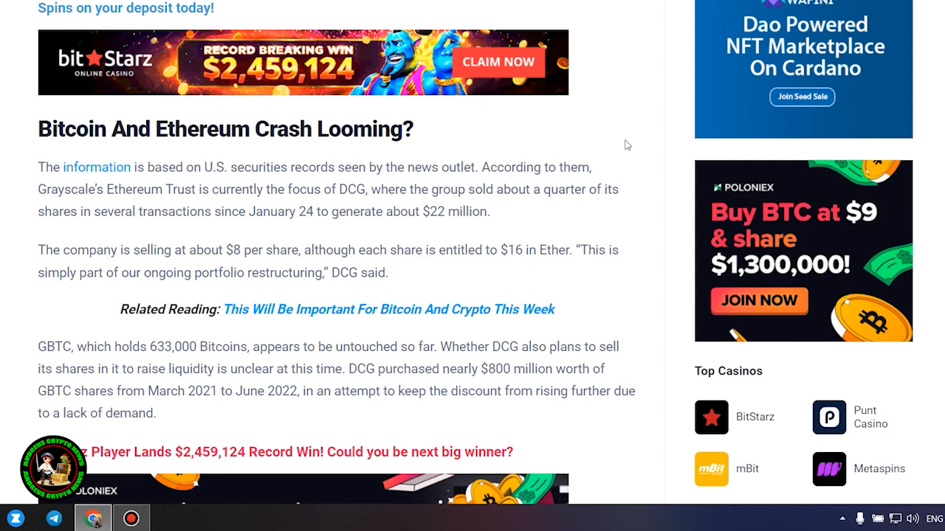
pyautogui.scroll(-3)
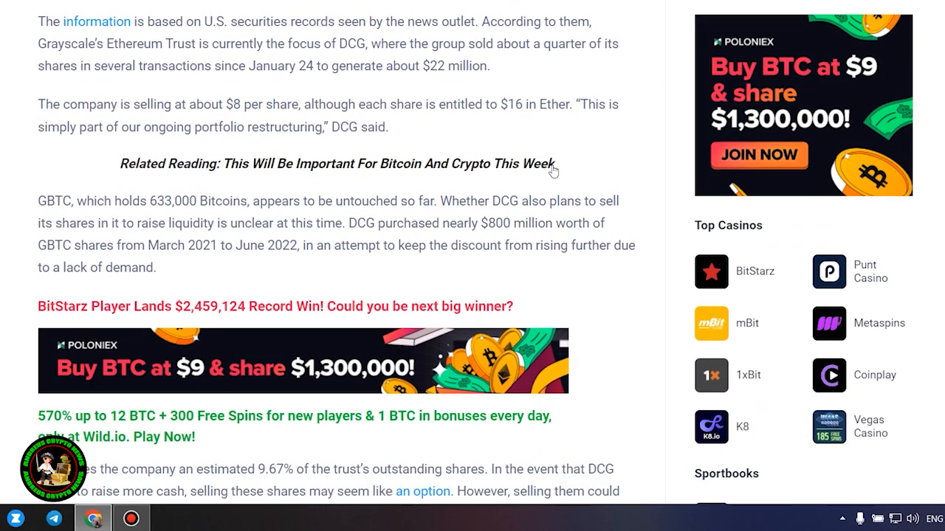
pyautogui.scroll(-3)
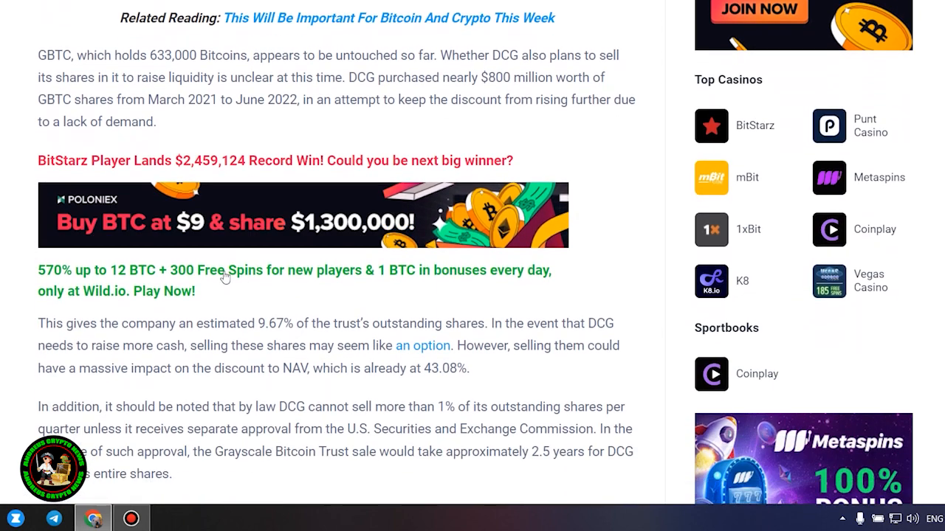
pyautogui.moveTo(643, 259)
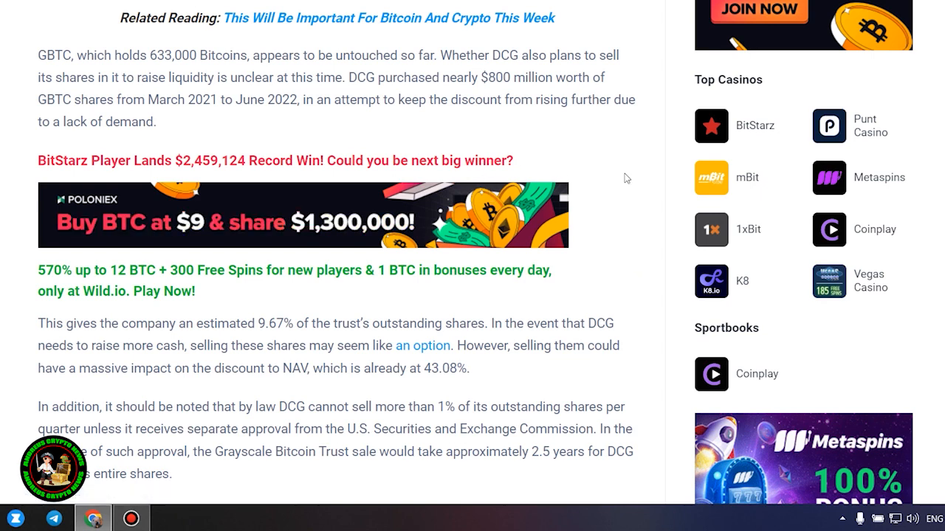
pyautogui.moveTo(485, 376)
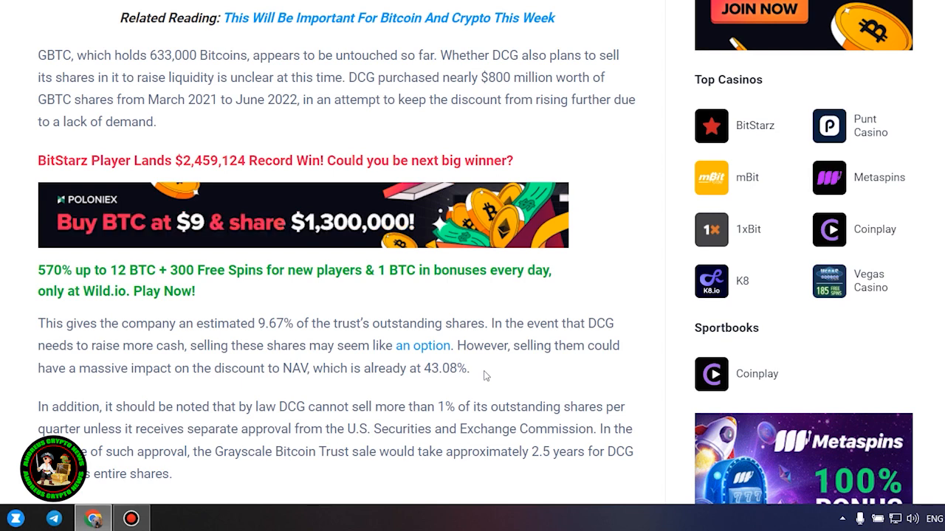
pyautogui.moveTo(567, 372)
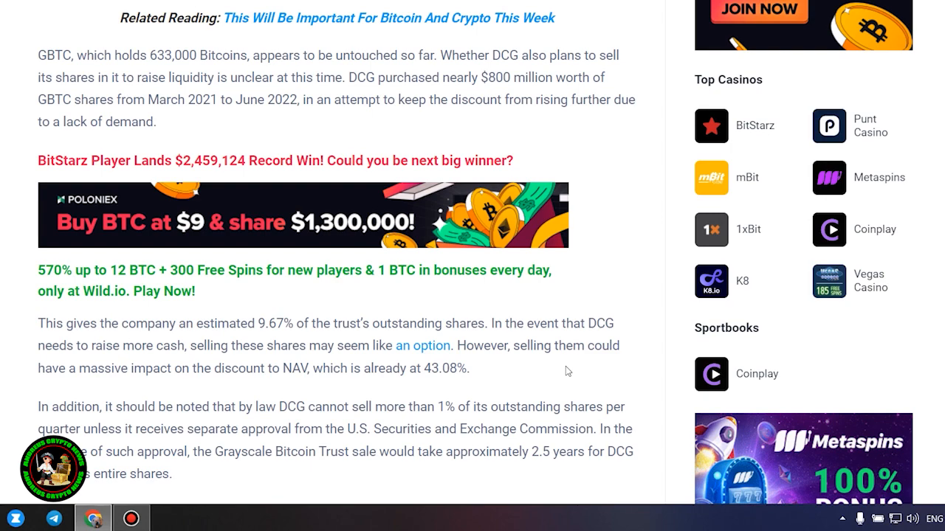
# Scroll past the 43.08% discount paragraph to the uncertain spot-market effect of ETHE and GBTC sales
pyautogui.scroll(-3)
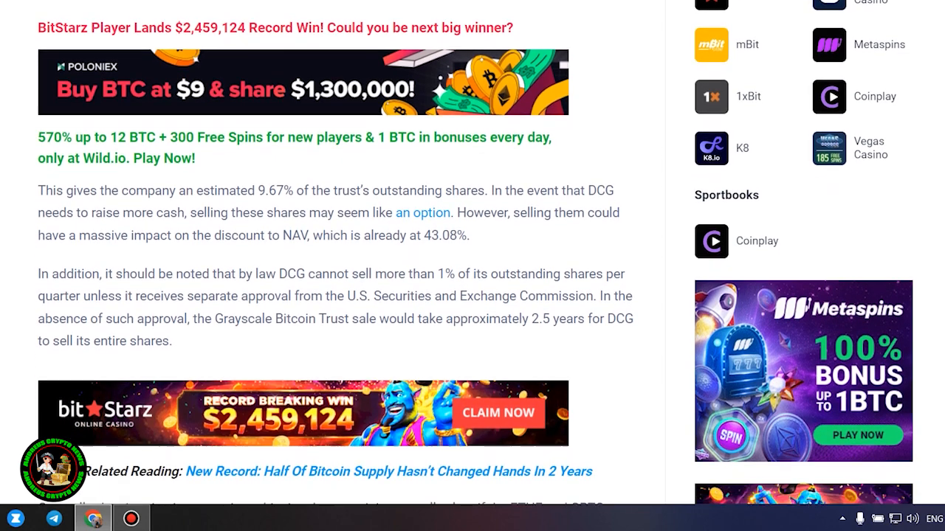
pyautogui.scroll(-3)
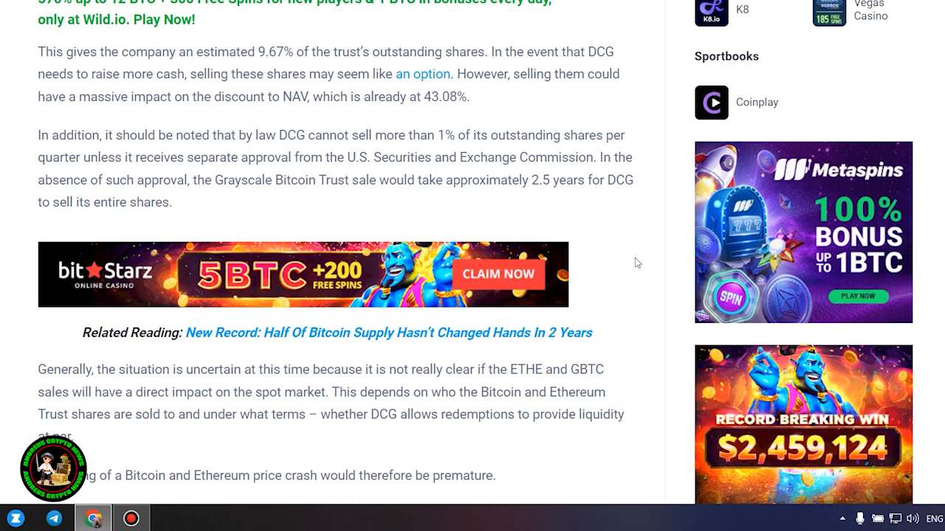
pyautogui.scroll(-3)
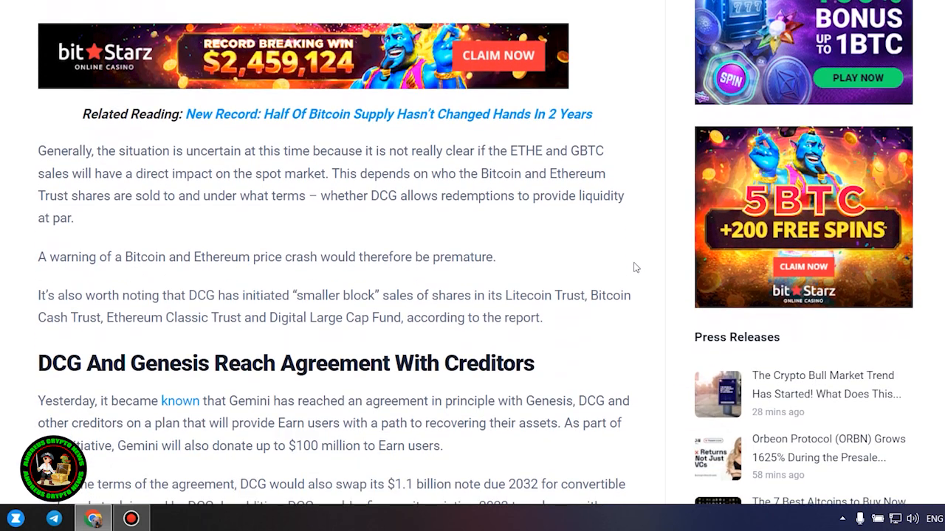
# Scroll past the price chart, then highlight the creditor-agreement paragraphs down to the $22,941 price line
pyautogui.scroll(-3)
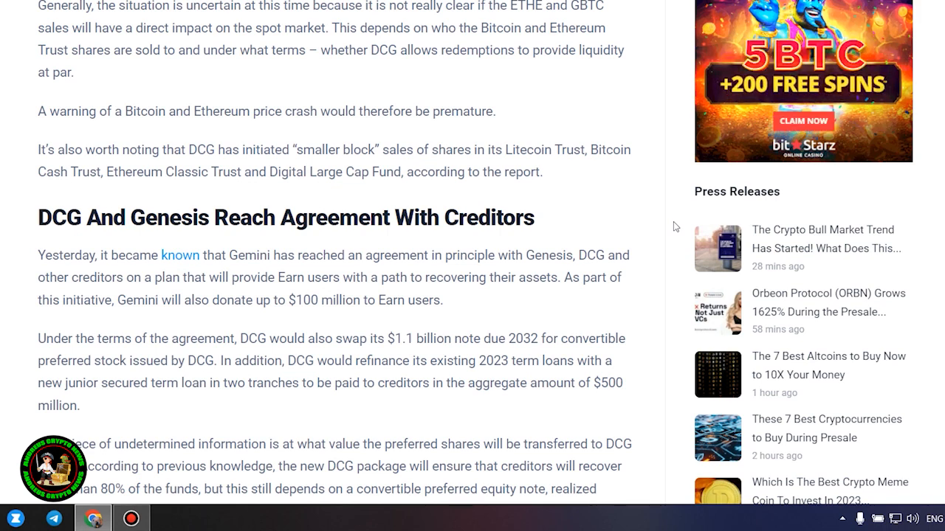
pyautogui.scroll(-3)
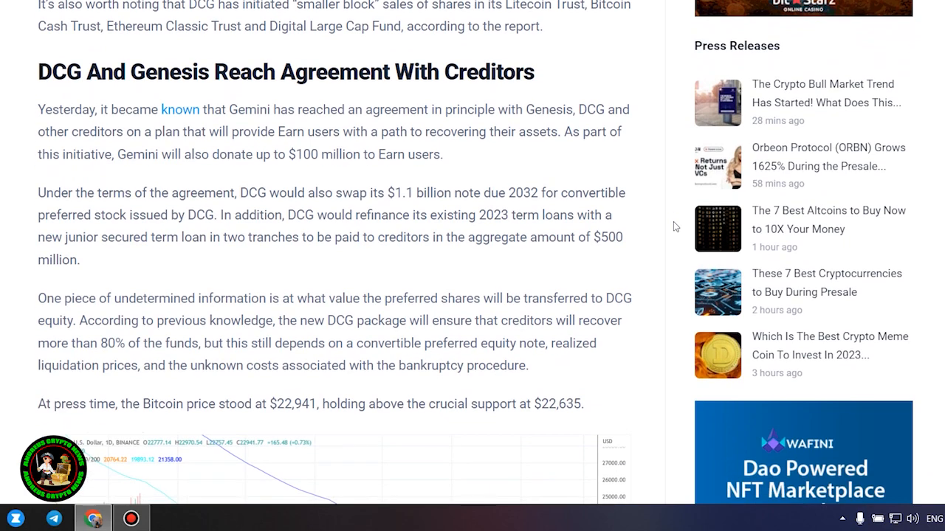
pyautogui.scroll(-3)
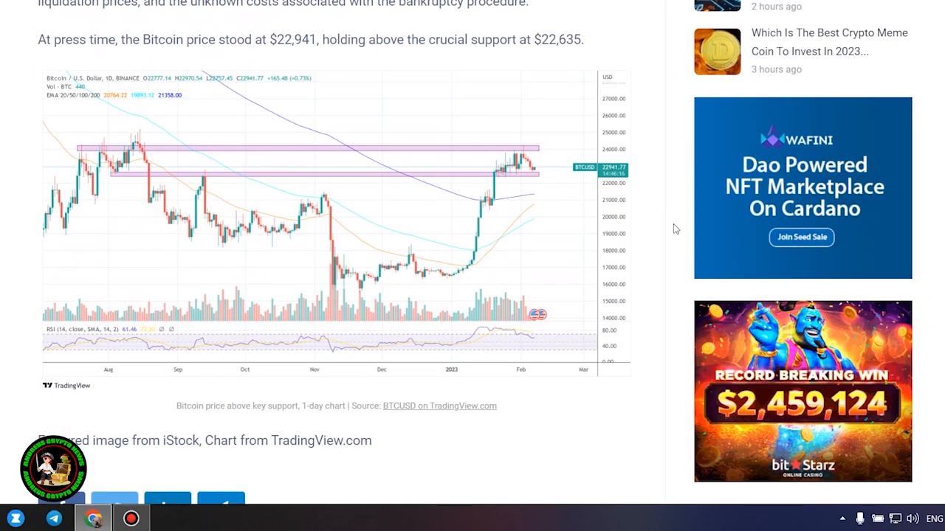
pyautogui.scroll(3)
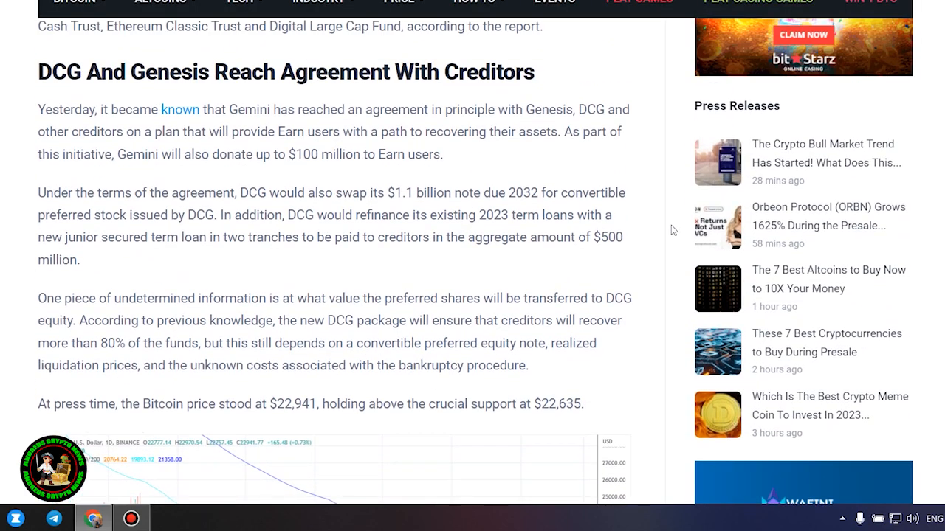
pyautogui.moveTo(39, 109); pyautogui.dragTo(583, 405)
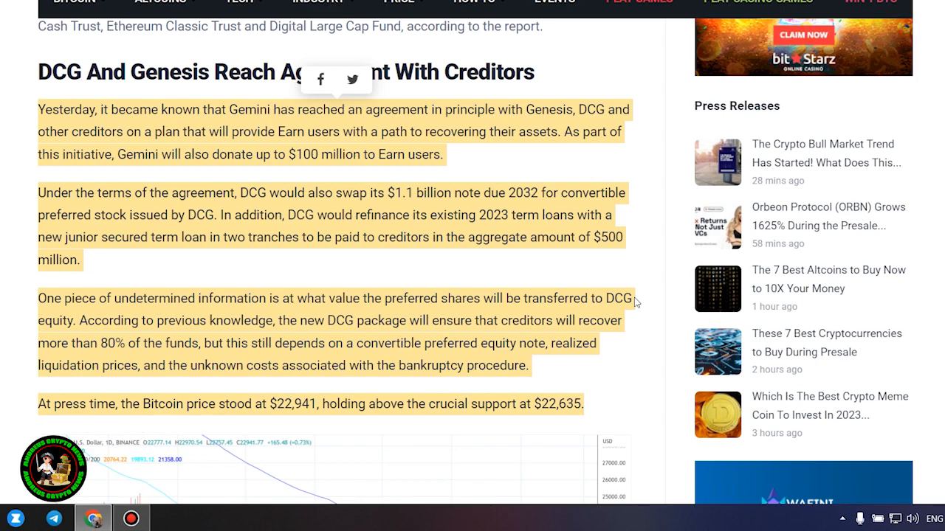
# Scroll down to the Bitcoin daily price chart below the highlighted paragraphs
pyautogui.scroll(-3)
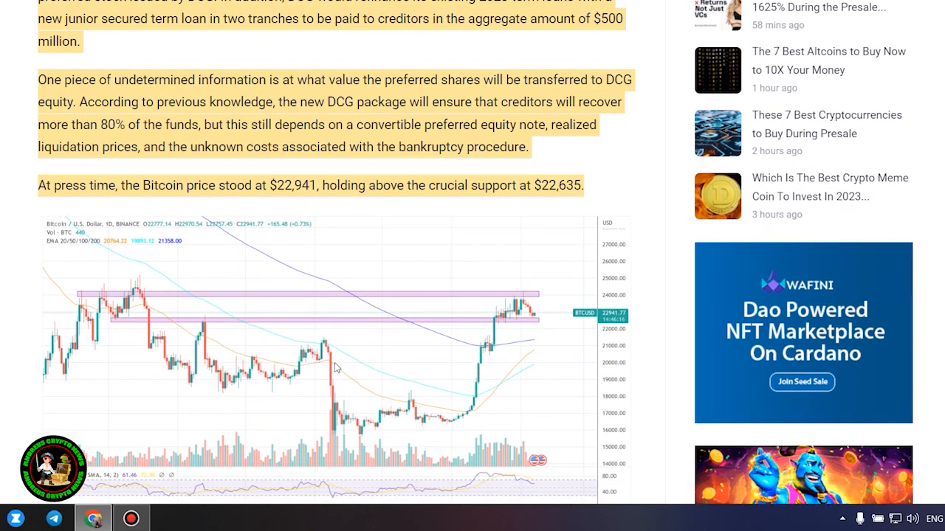
pyautogui.scroll(-3)
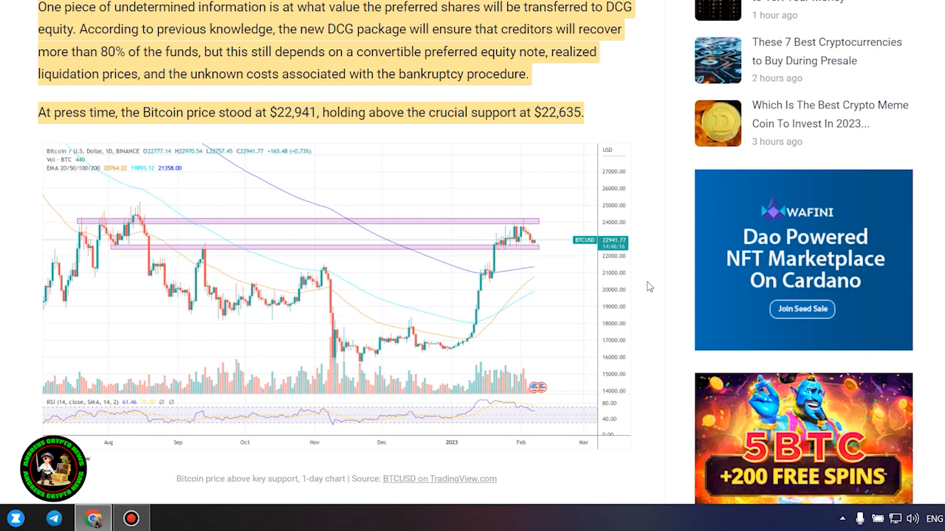
pyautogui.moveTo(484, 254)
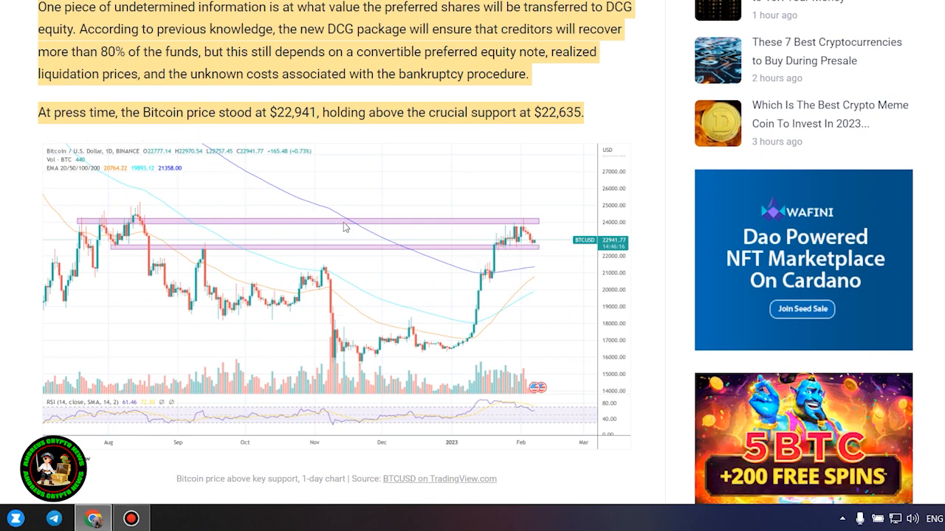
pyautogui.moveTo(303, 286)
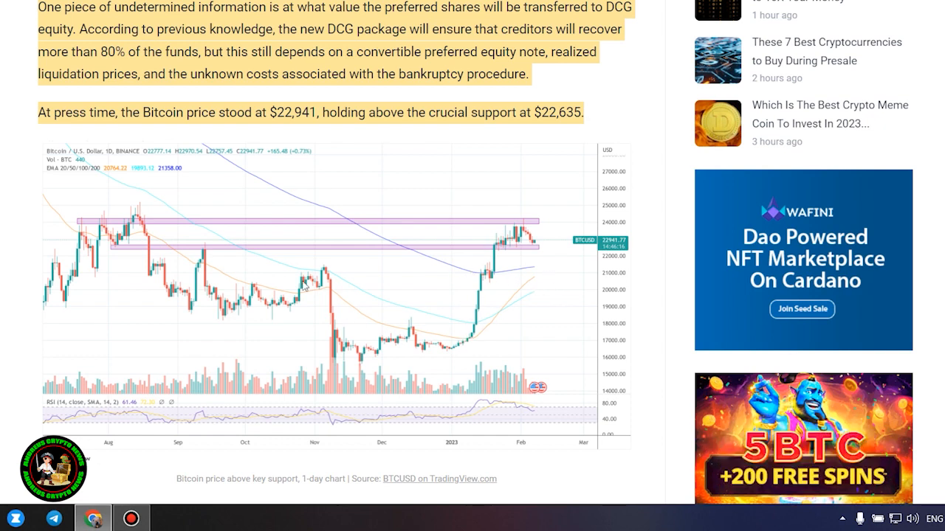
pyautogui.moveTo(511, 248)
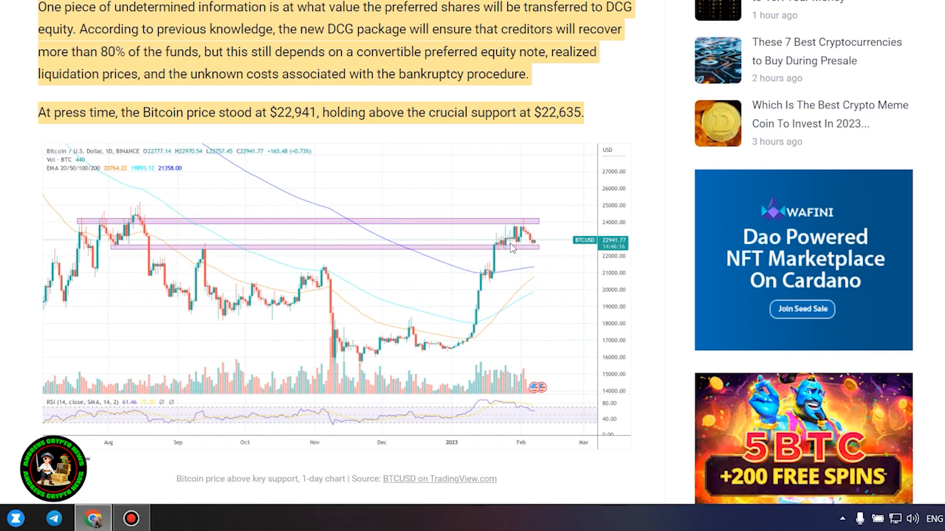
pyautogui.moveTo(544, 229)
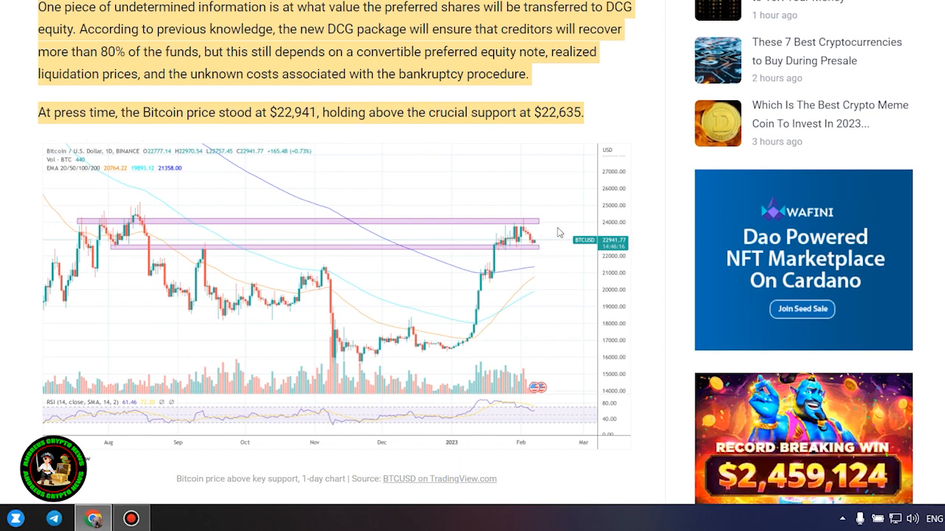
pyautogui.moveTo(51, 266)
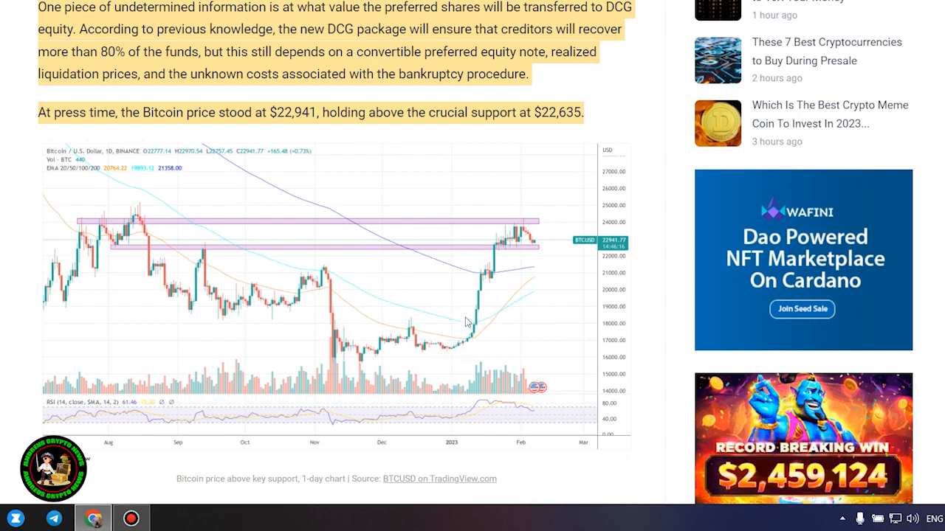
pyautogui.moveTo(561, 220)
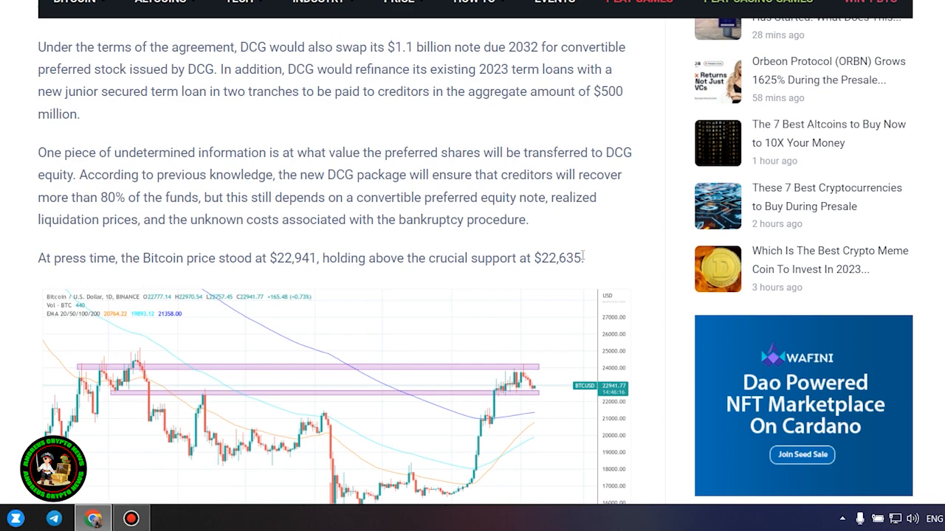
# Select the $22,635 support figure, then return to the 'DCG And Genesis Reach Agreement' heading
pyautogui.doubleClick(558, 257)
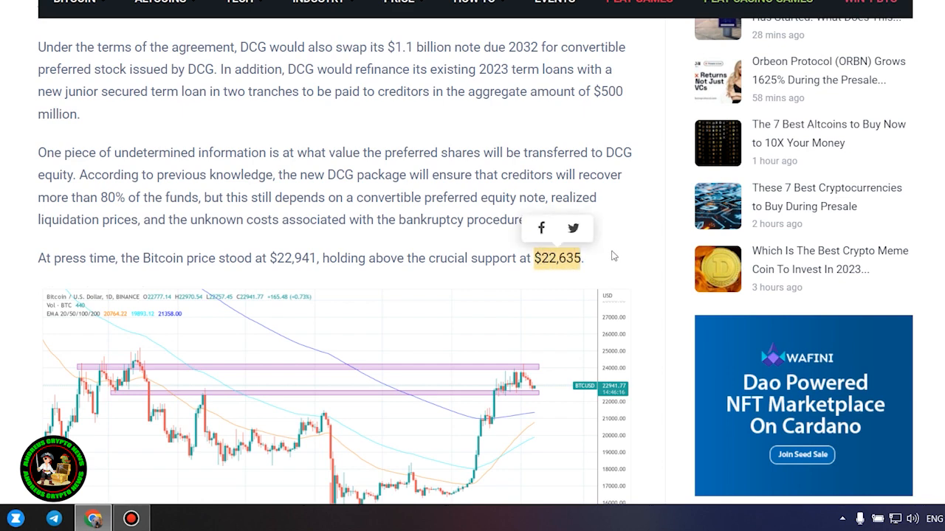
pyautogui.scroll(3)
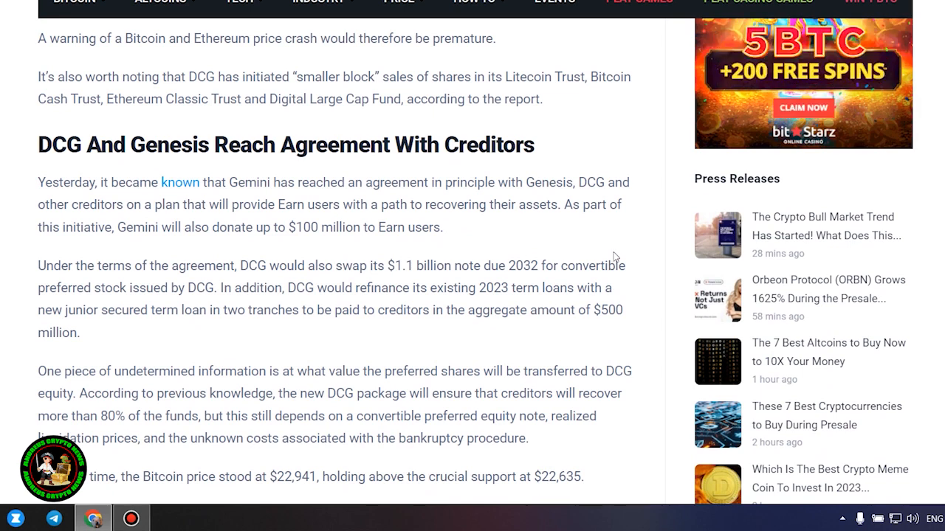
pyautogui.moveTo(446, 236)
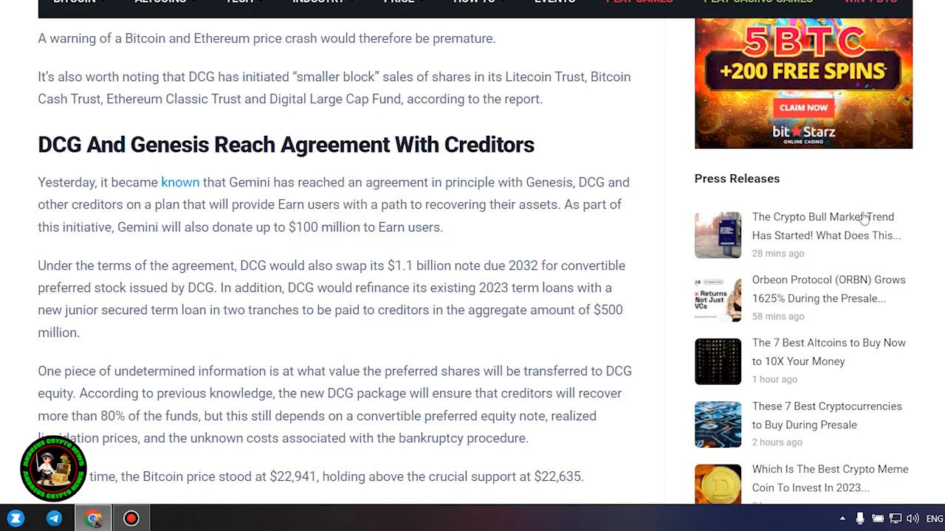
# Skim from the headline down to Related Posts, then return to the $22,941 Bitcoin price chart
pyautogui.scroll(3)
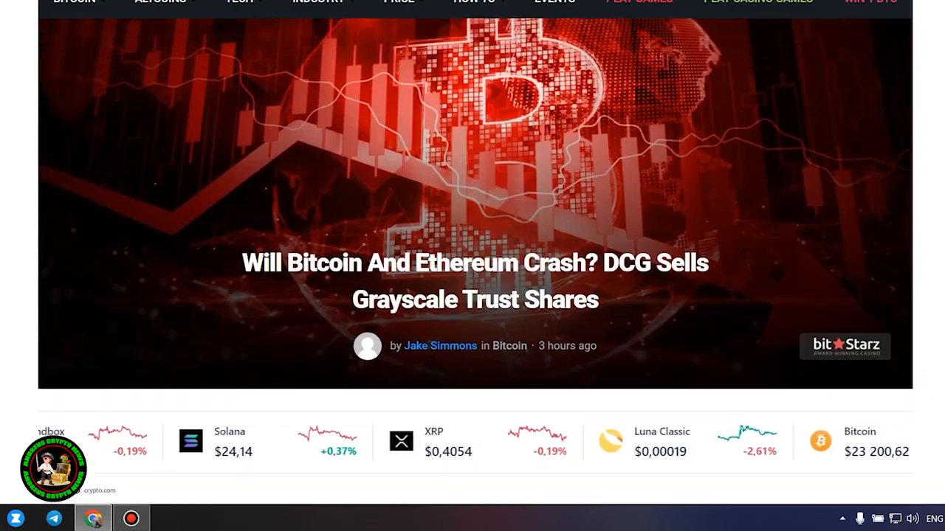
pyautogui.scroll(-3)
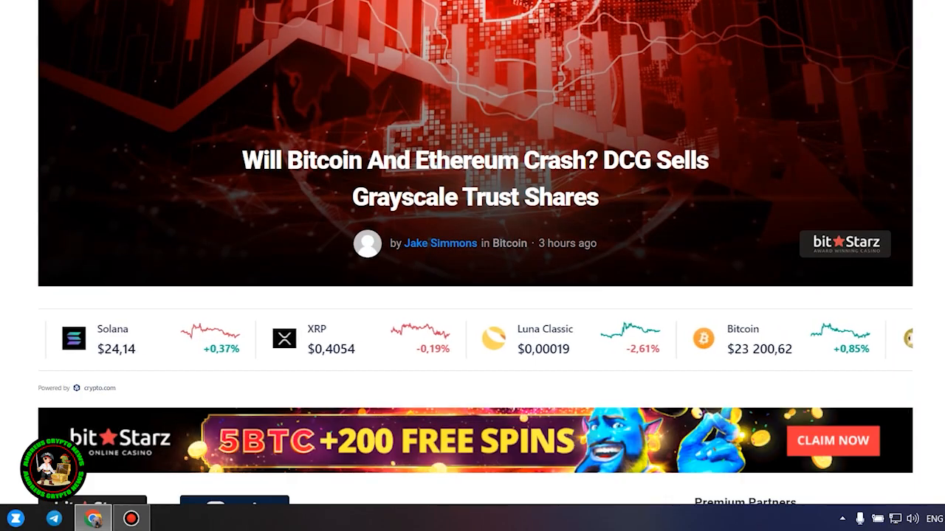
pyautogui.scroll(-3)
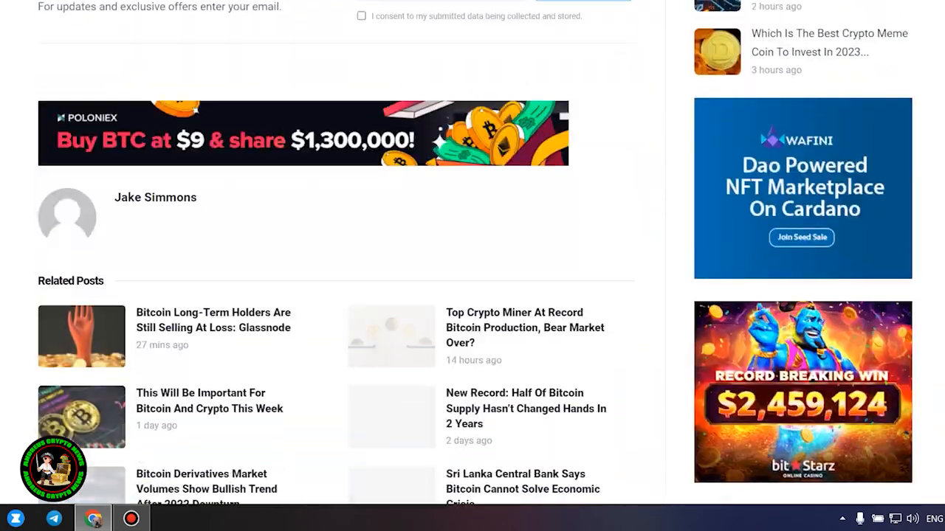
pyautogui.scroll(3)
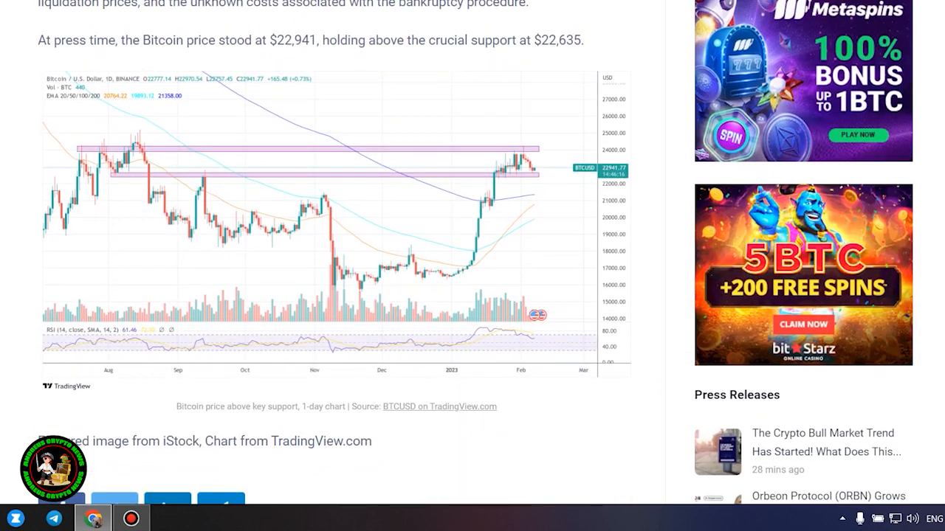